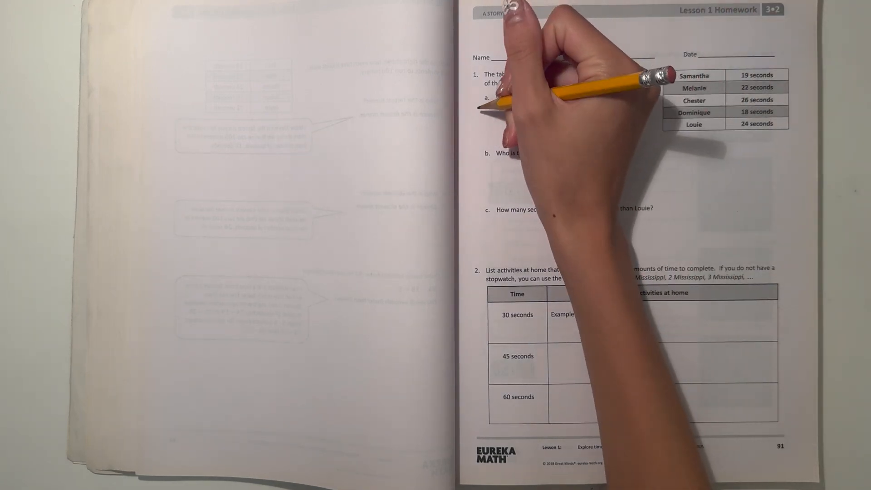
pyautogui.write('Don')
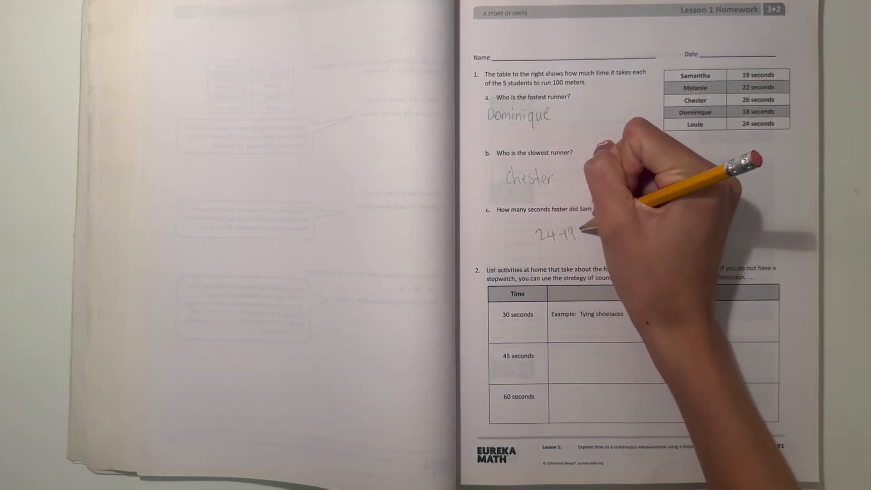
pyautogui.write('=5')
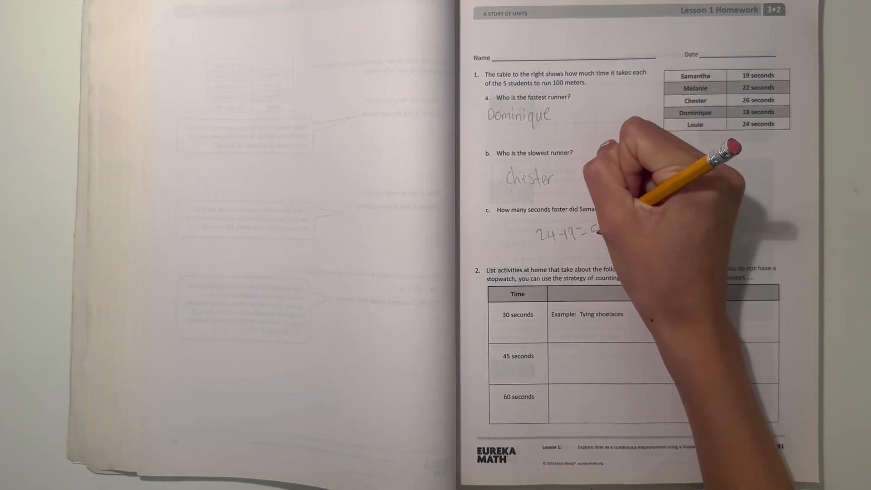
pyautogui.write('15')
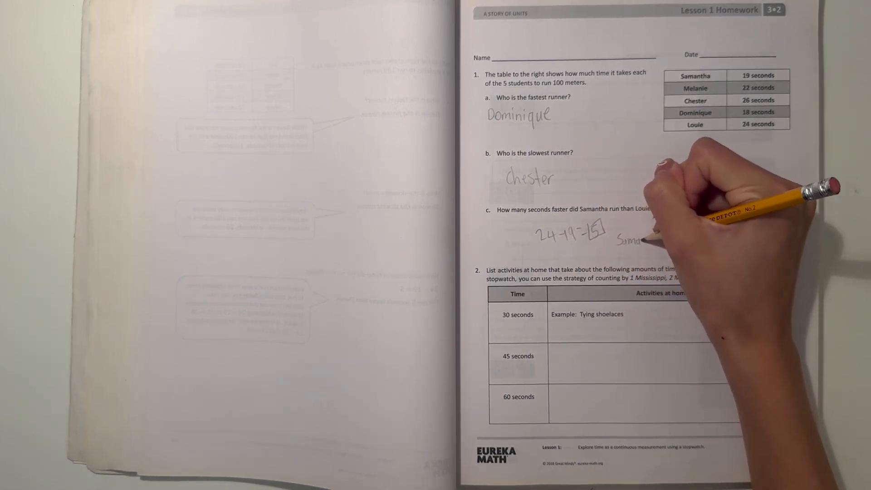
pyautogui.write('Samantha ran 5 seconds faster.')
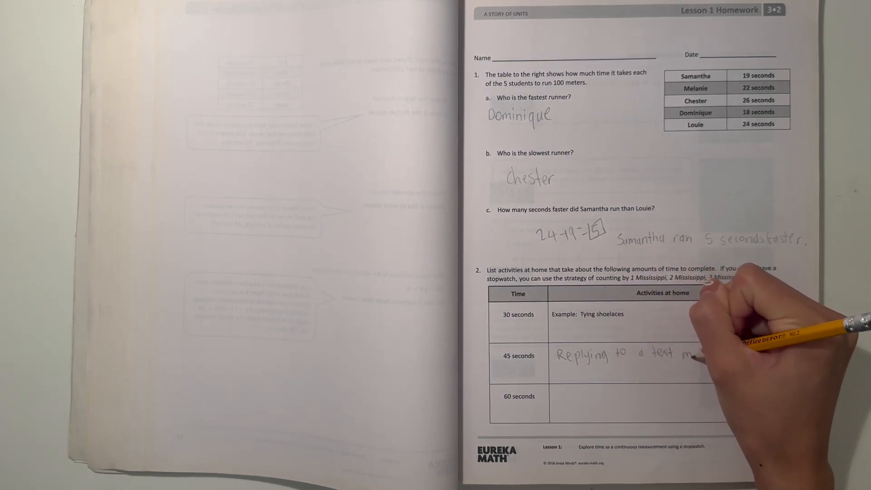
pyautogui.write('message')
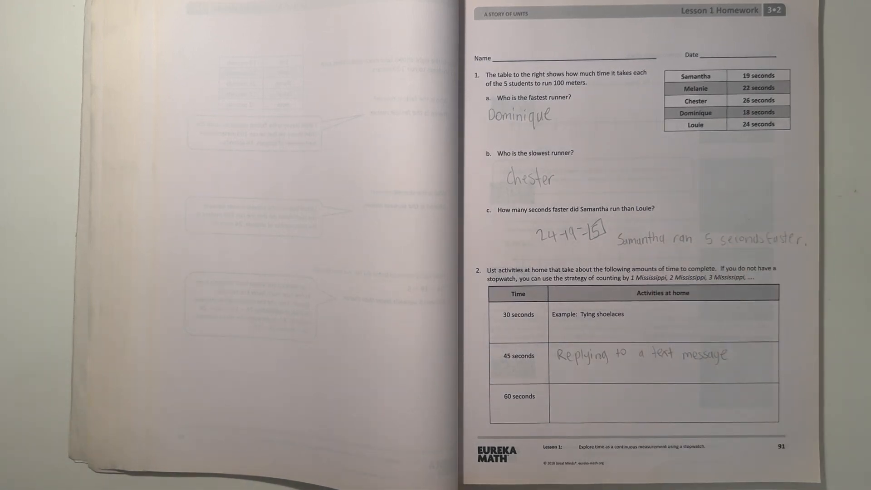
pyautogui.moveTo(611, 378)
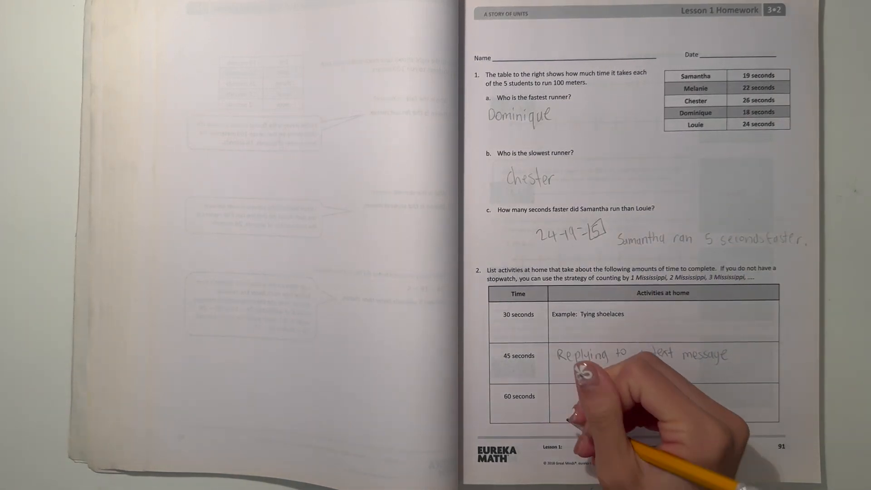